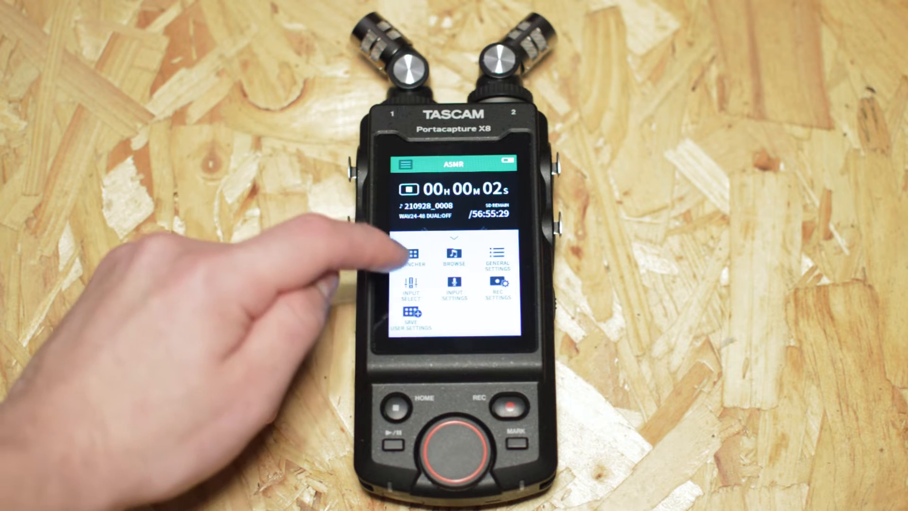
Enter the first feature screen from the X8 touchscreen home menu
click(410, 256)
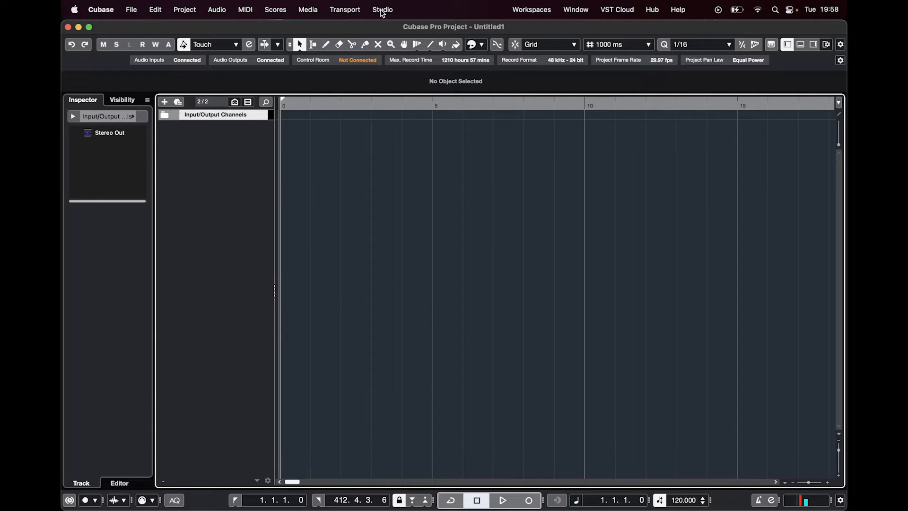
In Studio Setup's Audio System, set the ASIO Driver to Portacapture X8 and confirm the switch
click(382, 10)
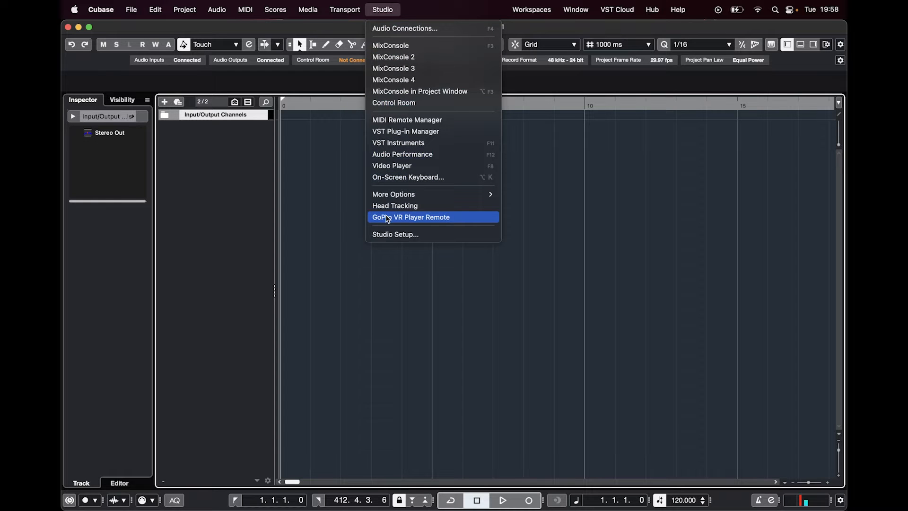
click(395, 233)
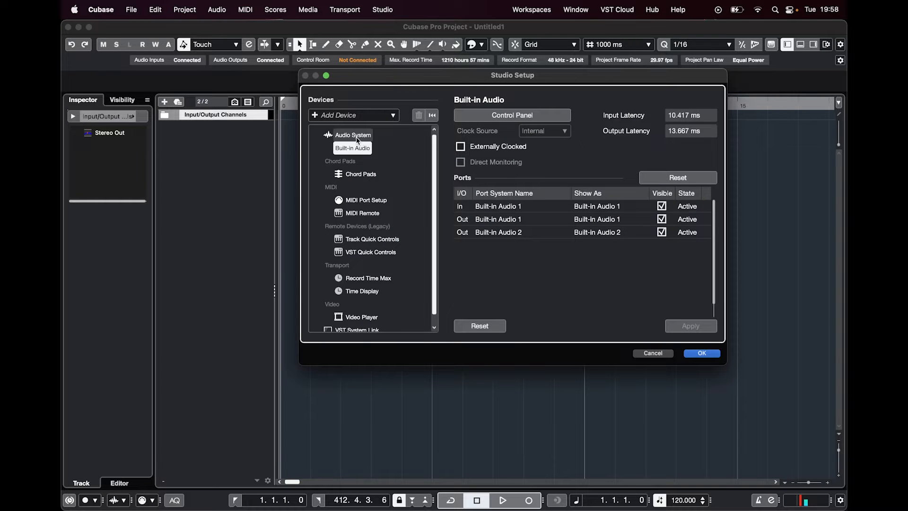
click(352, 135)
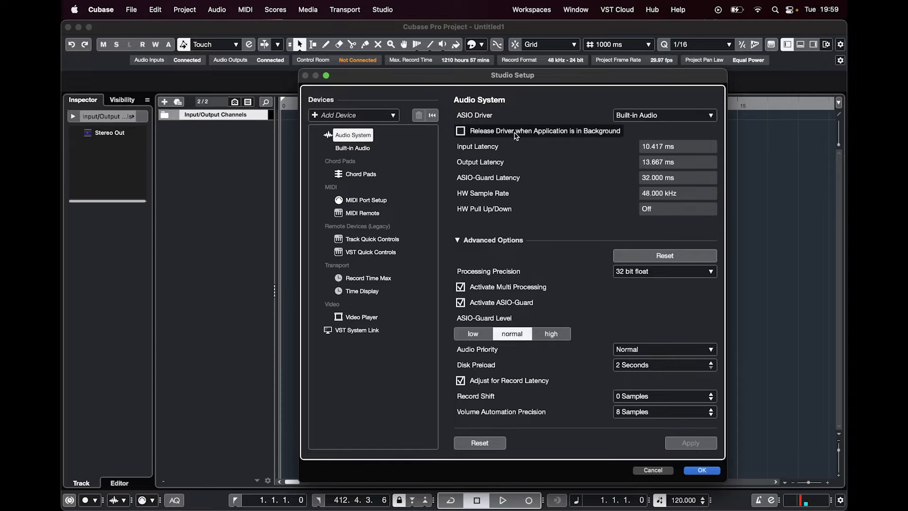
click(708, 114)
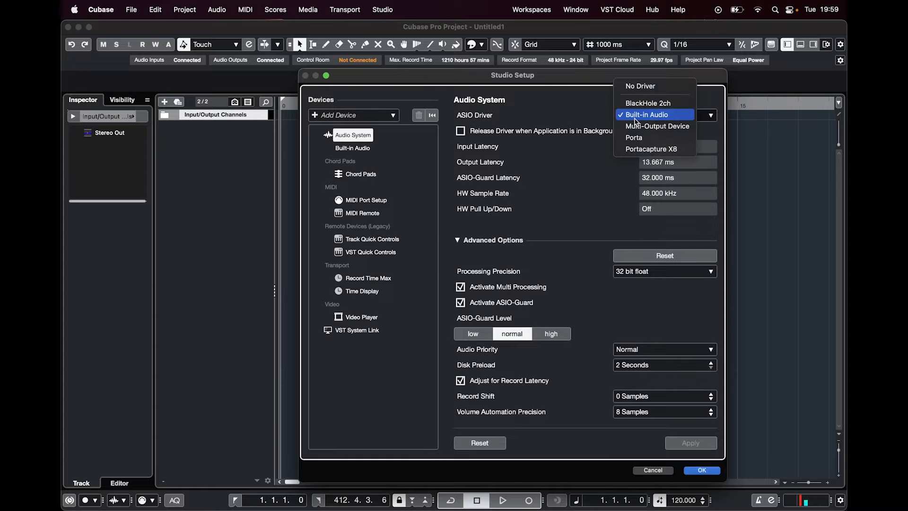
mouse_move(652, 148)
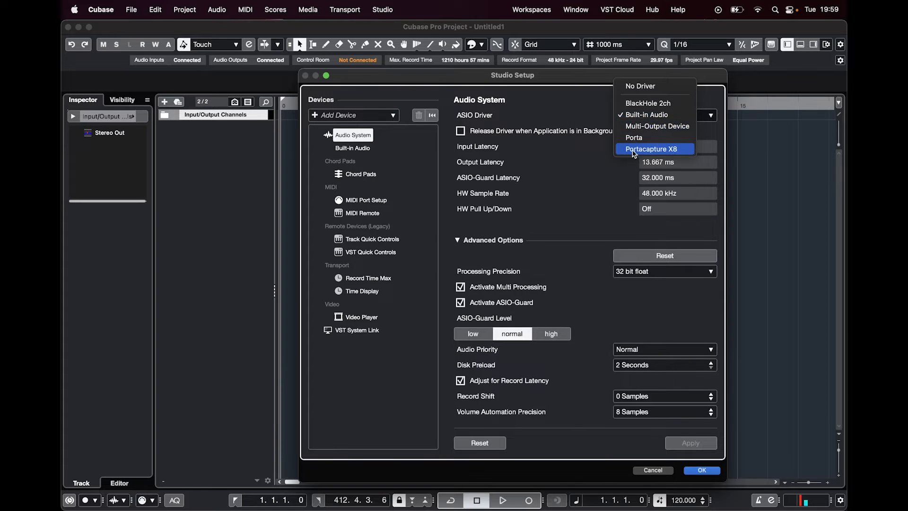
click(650, 148)
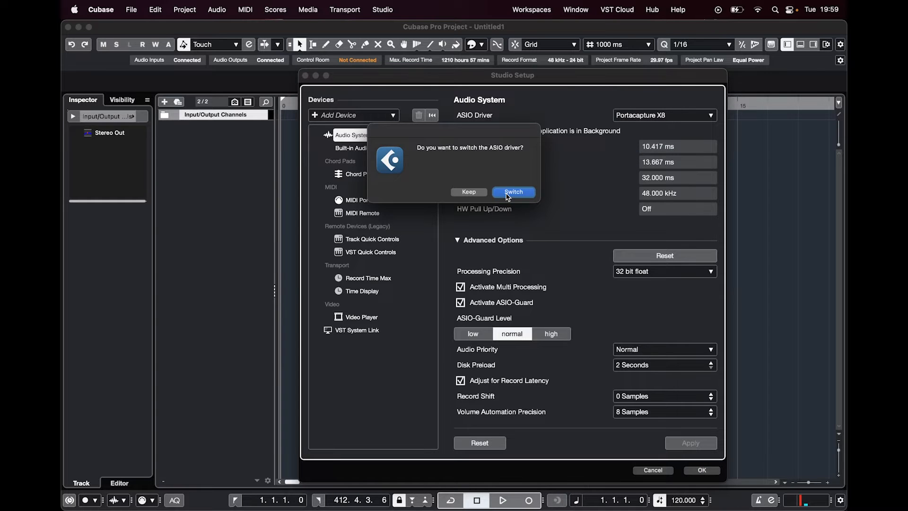
click(511, 192)
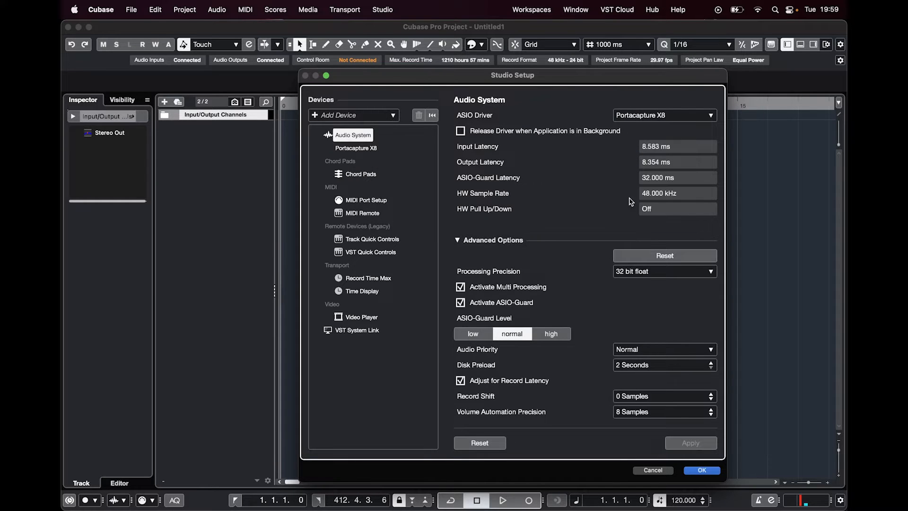
mouse_move(640, 198)
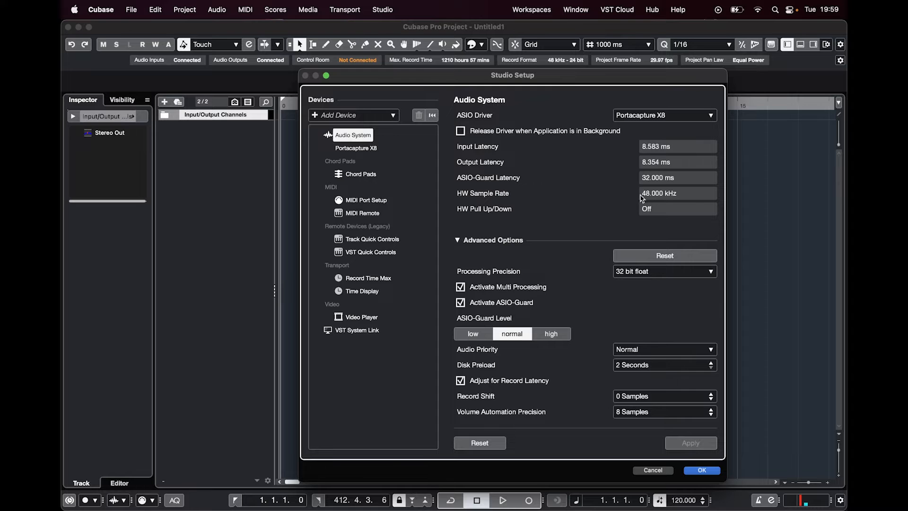